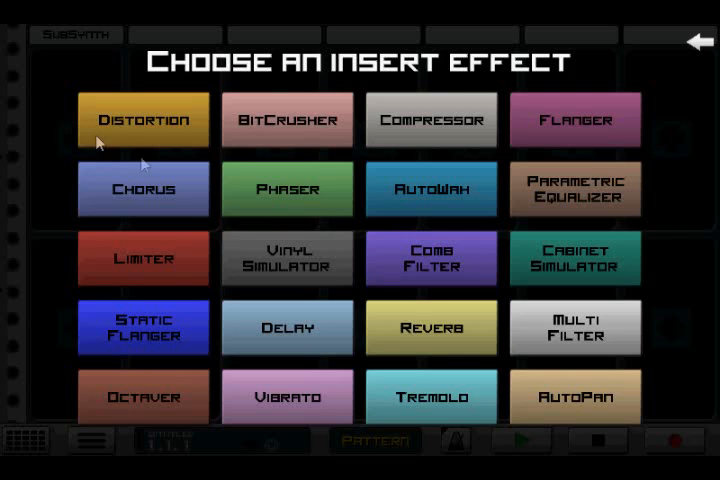
pyautogui.moveTo(90, 415)
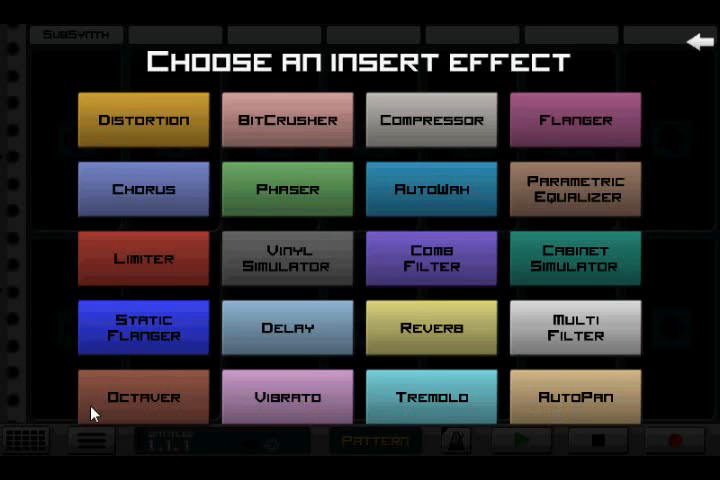
pyautogui.moveTo(131, 410)
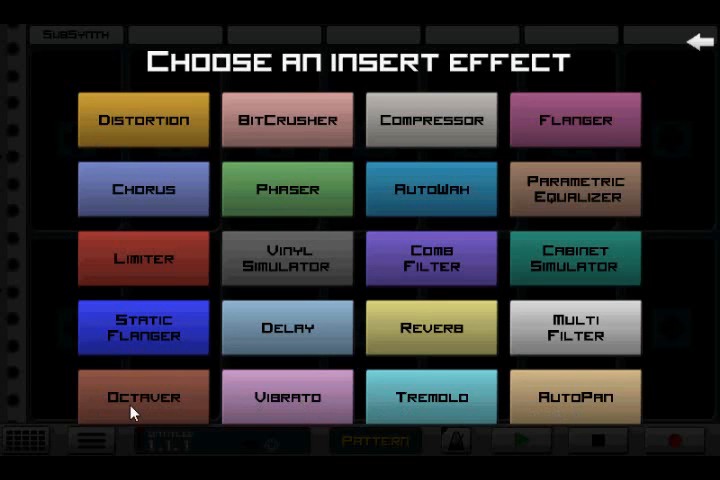
# Step: Pick Octaver from the insert effect list for the SubSynth
pyautogui.click(142, 396)
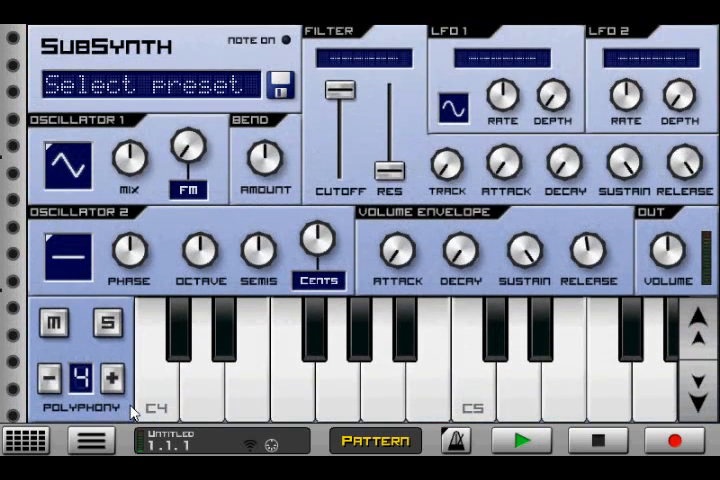
pyautogui.moveTo(140, 410)
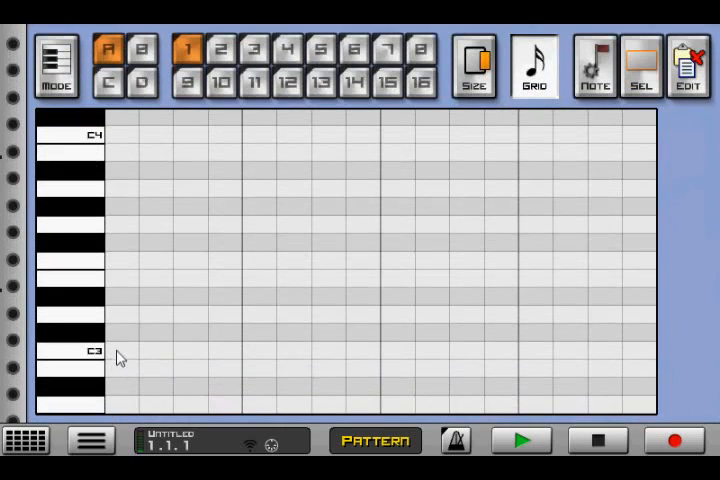
# Step: Place a note near C3 in pattern A1, then return to the SubSynth controls
pyautogui.click(365, 330)
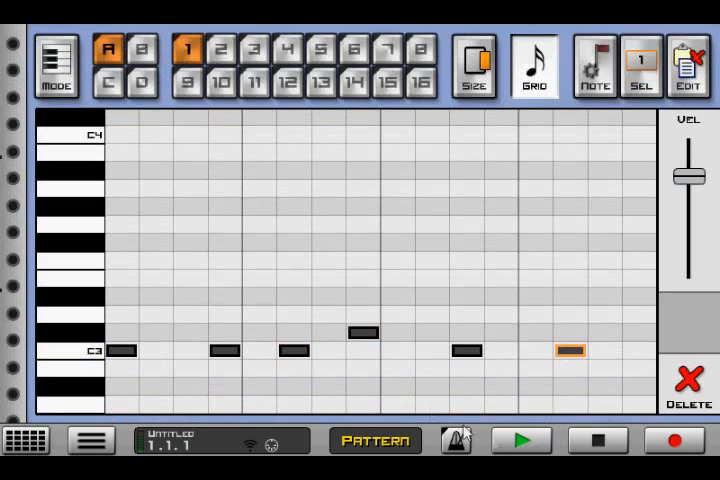
pyautogui.click(55, 67)
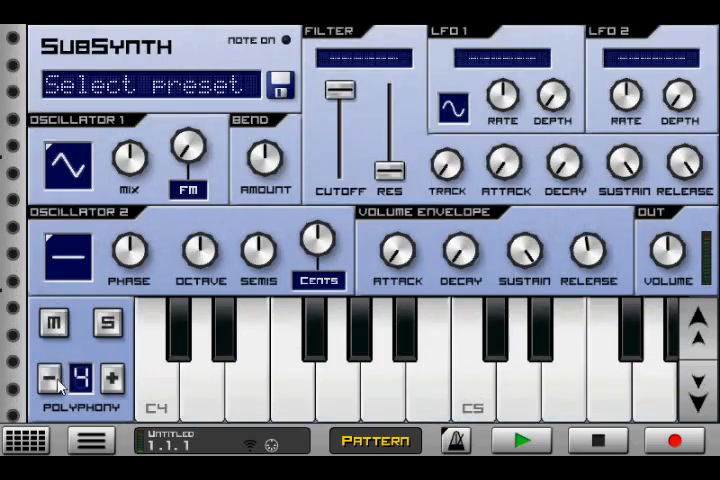
# Step: Lower the SubSynth's polyphony setting
pyautogui.click(237, 390)
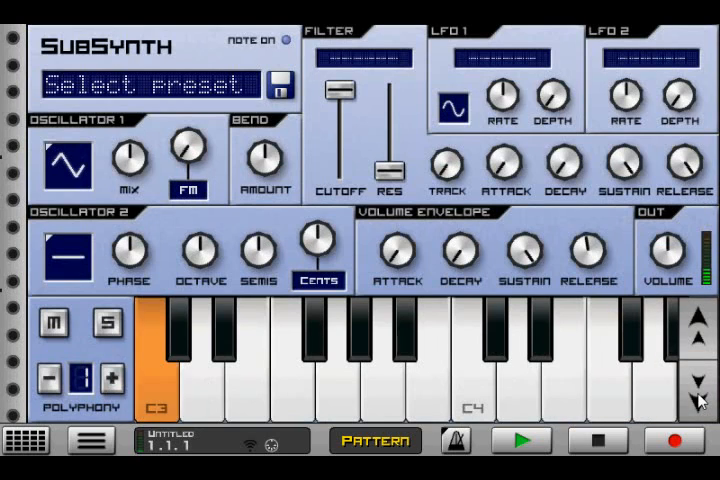
# Step: Bring polyphony to 3 and view the effects rack with the Octaver loaded
pyautogui.click(112, 378)
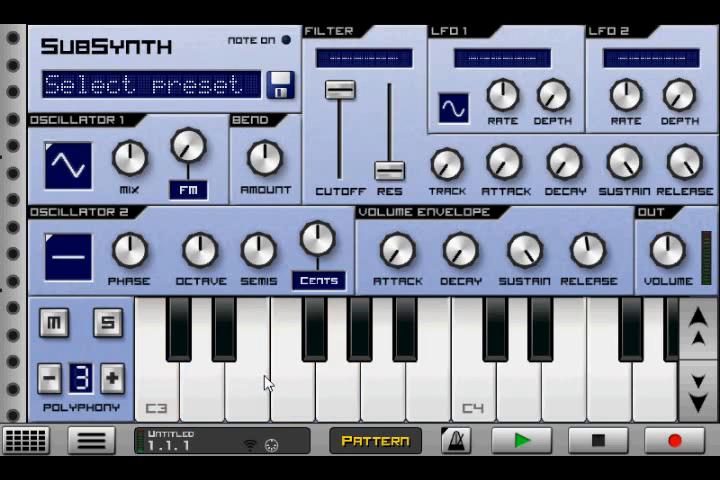
pyautogui.click(57, 380)
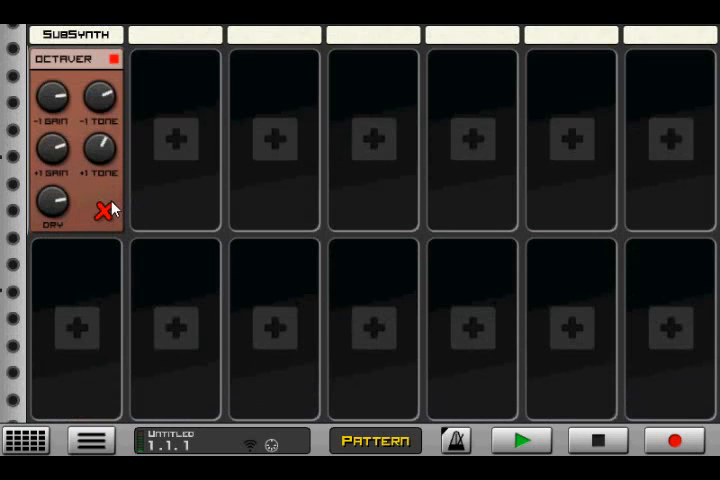
# Step: Remove the Octaver, load Vibrato in the first slot, and start playback
pyautogui.click(100, 210)
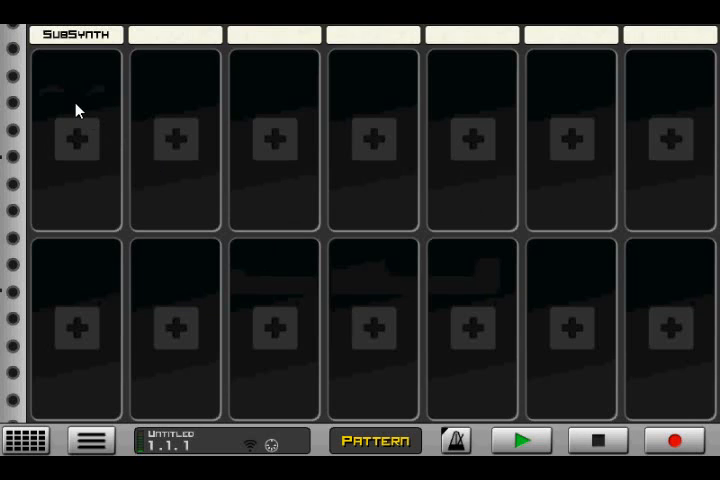
pyautogui.click(76, 138)
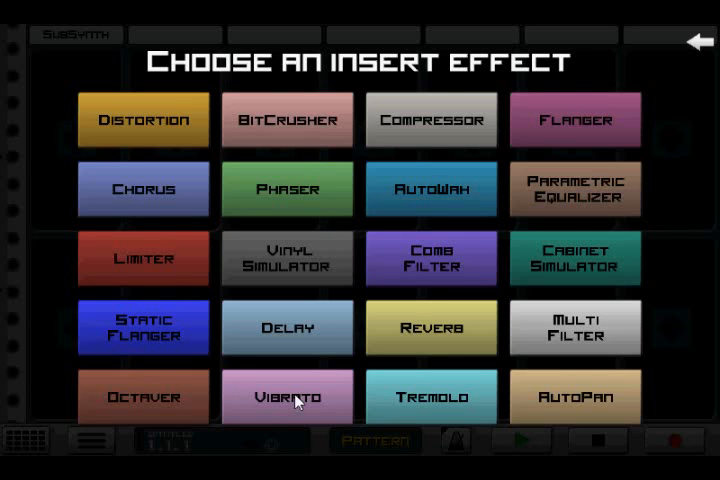
pyautogui.click(287, 396)
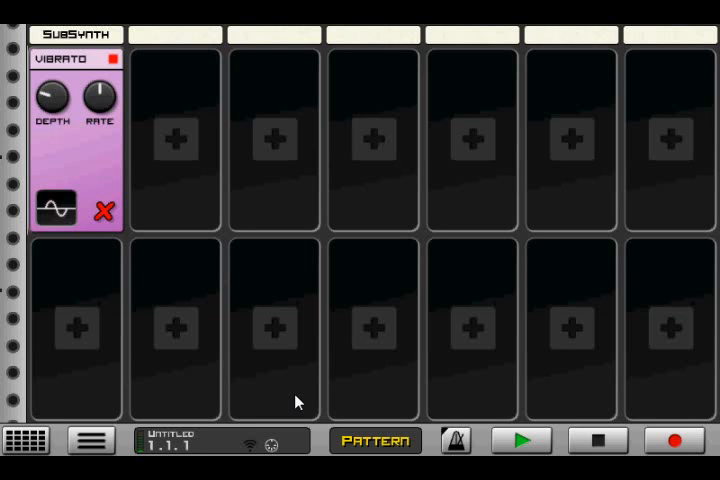
pyautogui.moveTo(199, 201)
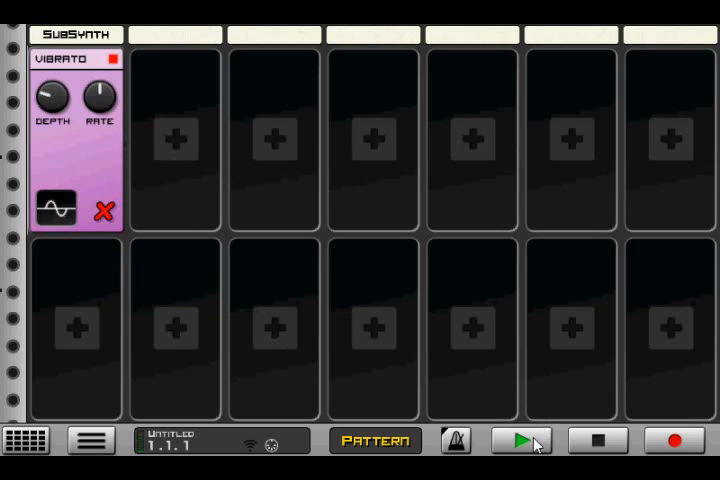
pyautogui.click(518, 440)
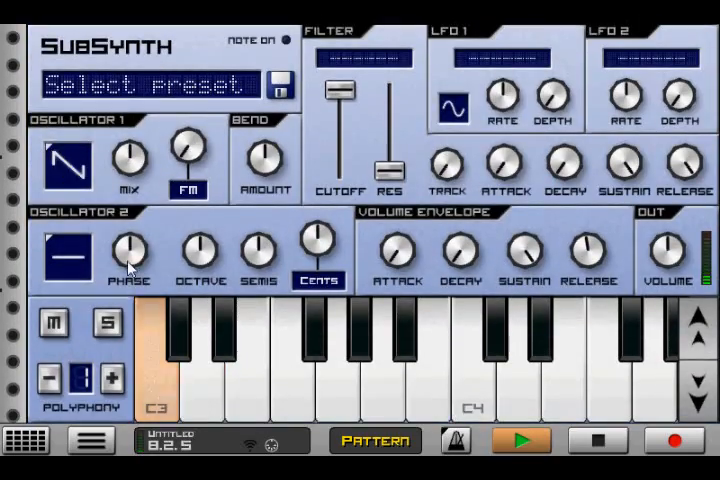
# Step: Tweak the Vibrato rate and waveform, stop playback, and request its removal
pyautogui.click(62, 165)
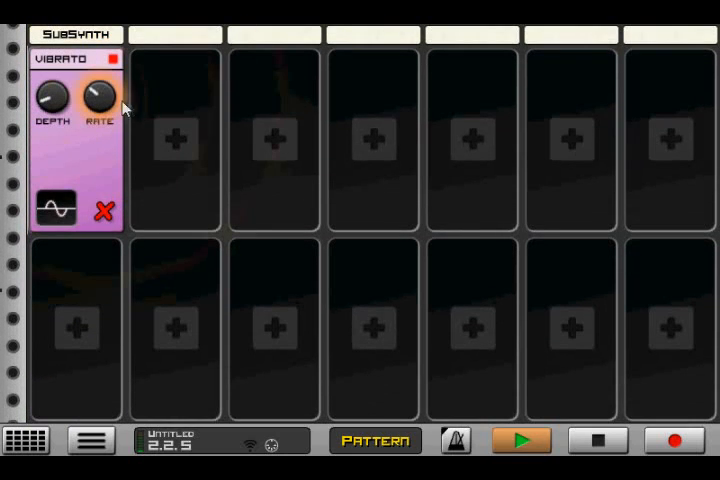
pyautogui.moveTo(98, 98); pyautogui.dragTo(98, 108)
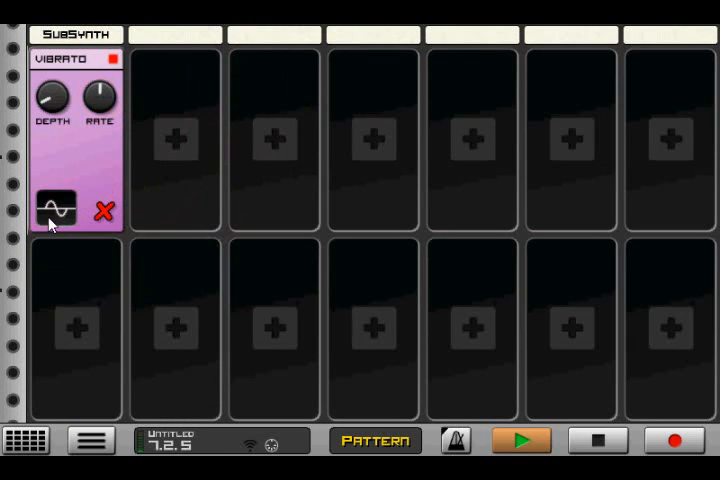
pyautogui.click(52, 210)
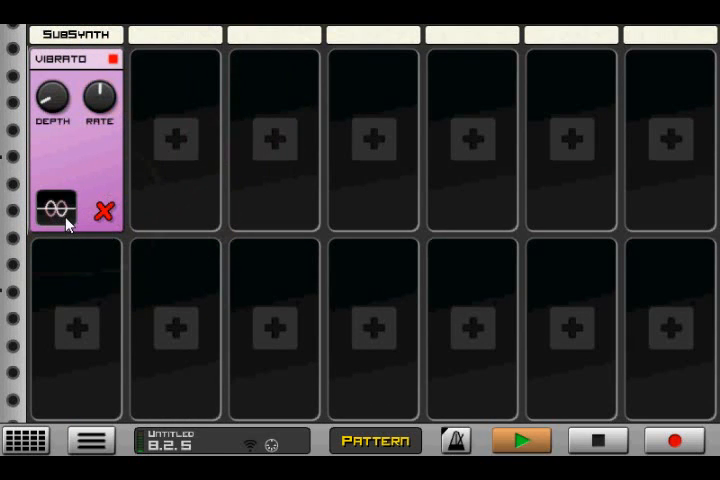
pyautogui.click(57, 209)
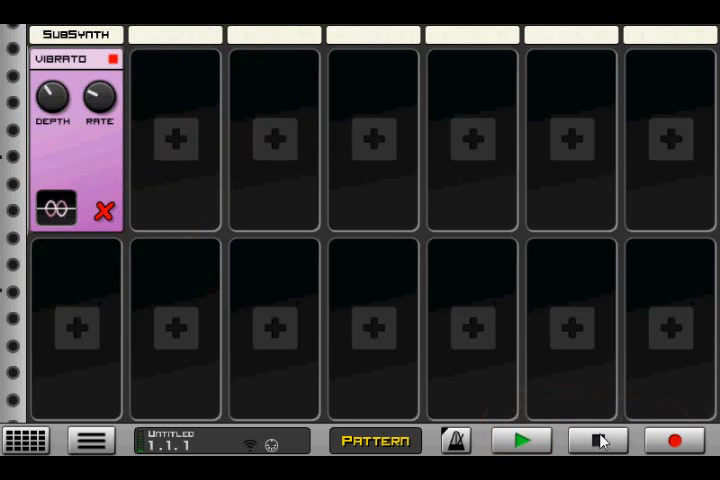
pyautogui.click(102, 212)
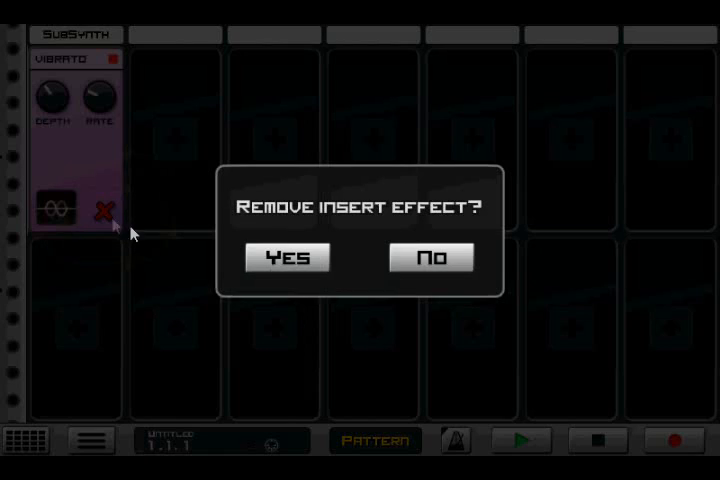
# Step: Confirm removal, load Tremolo, adjust it while playing, then stop playback
pyautogui.click(287, 257)
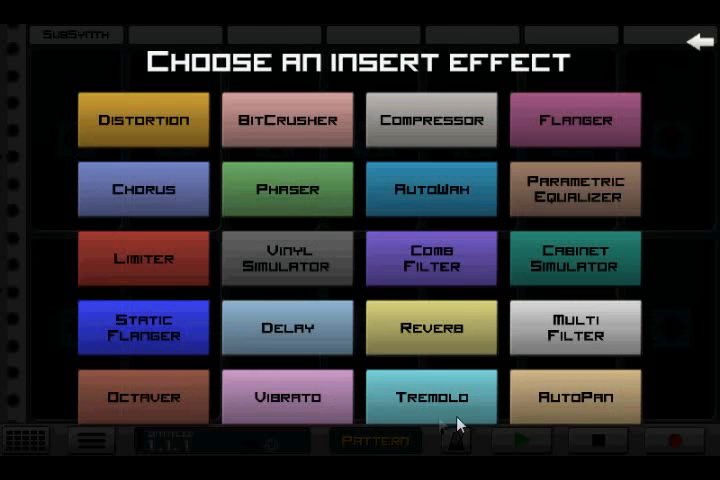
pyautogui.click(430, 397)
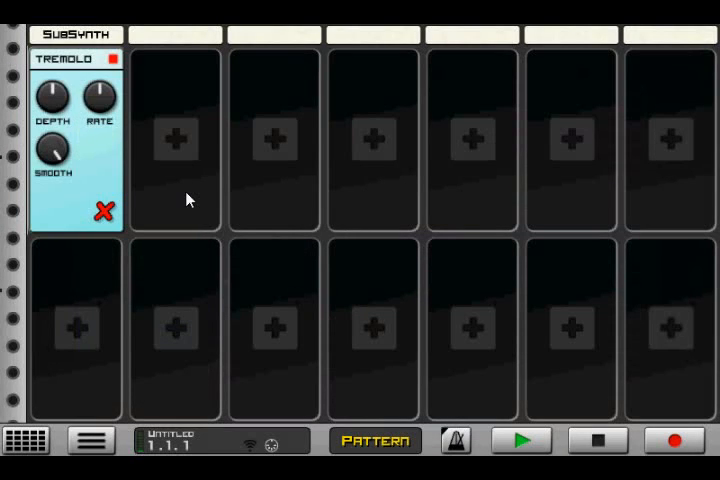
pyautogui.moveTo(150, 180)
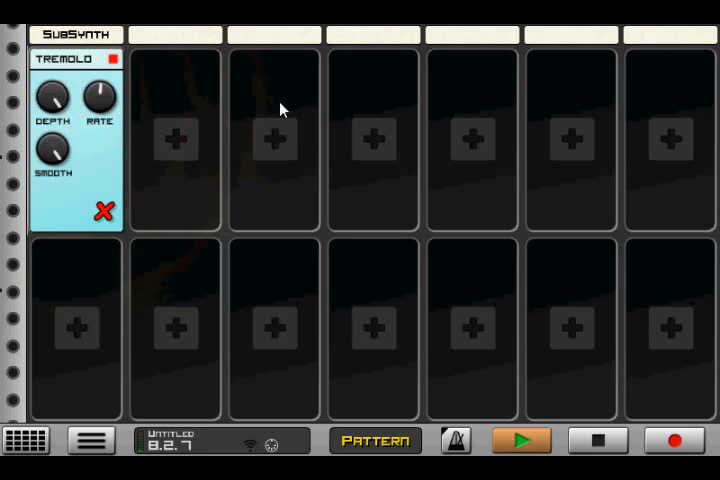
pyautogui.moveTo(98, 98); pyautogui.dragTo(98, 98)
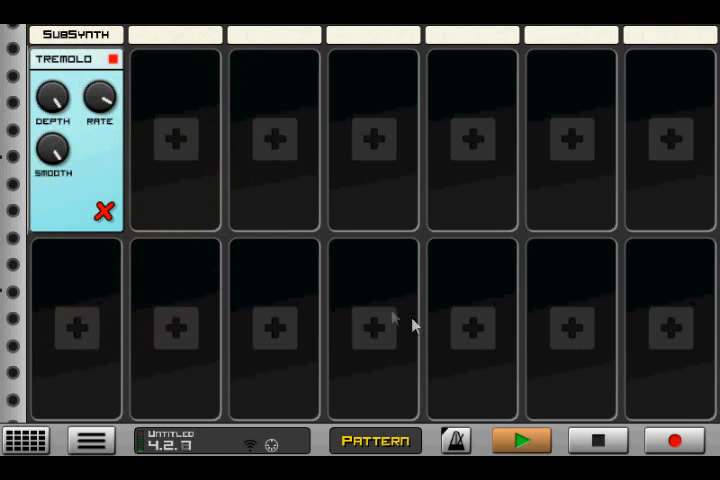
pyautogui.click(519, 440)
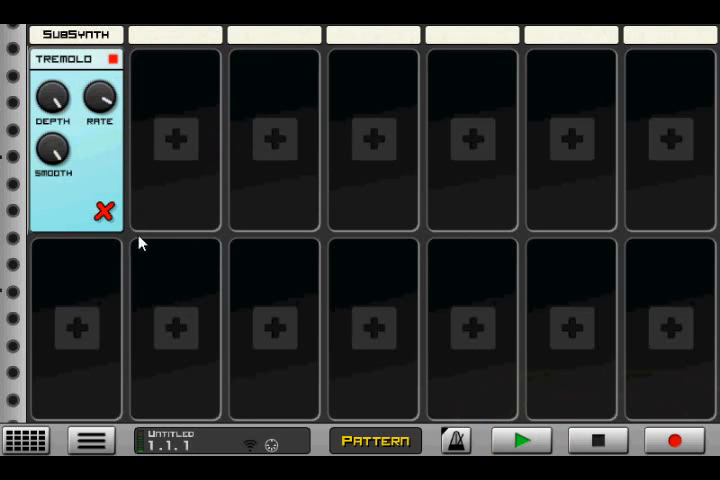
# Step: Clear the Tremolo slot, add Auto-Pan, and start the pattern playing
pyautogui.click(177, 138)
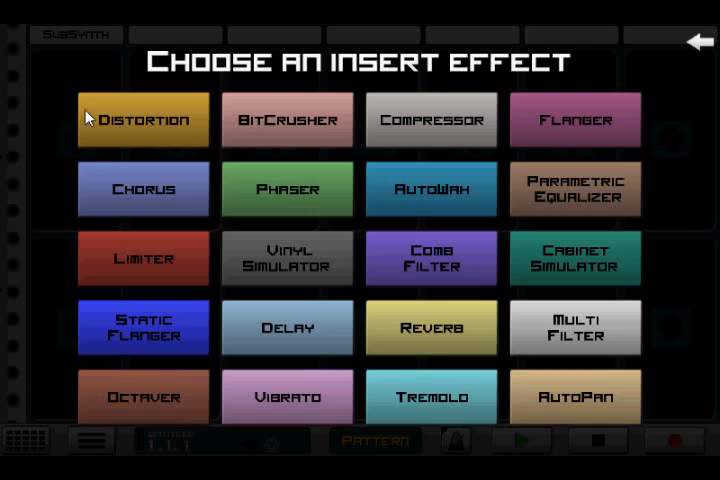
pyautogui.click(575, 396)
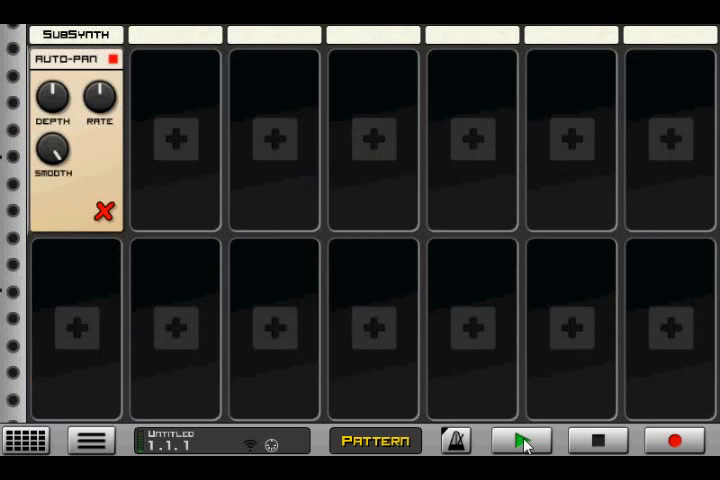
pyautogui.click(518, 440)
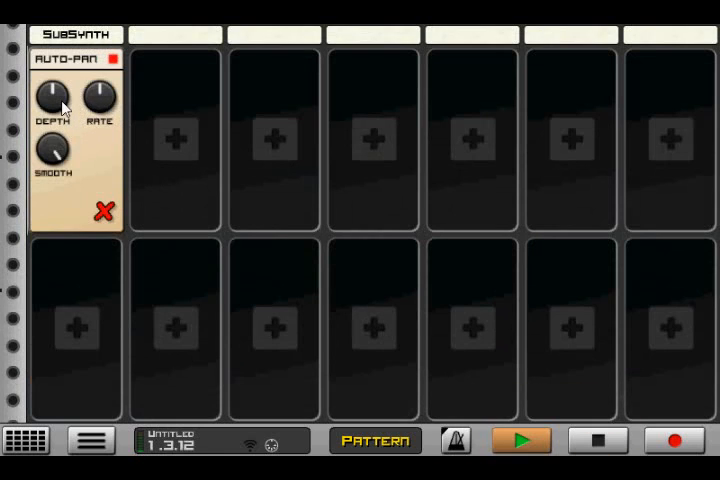